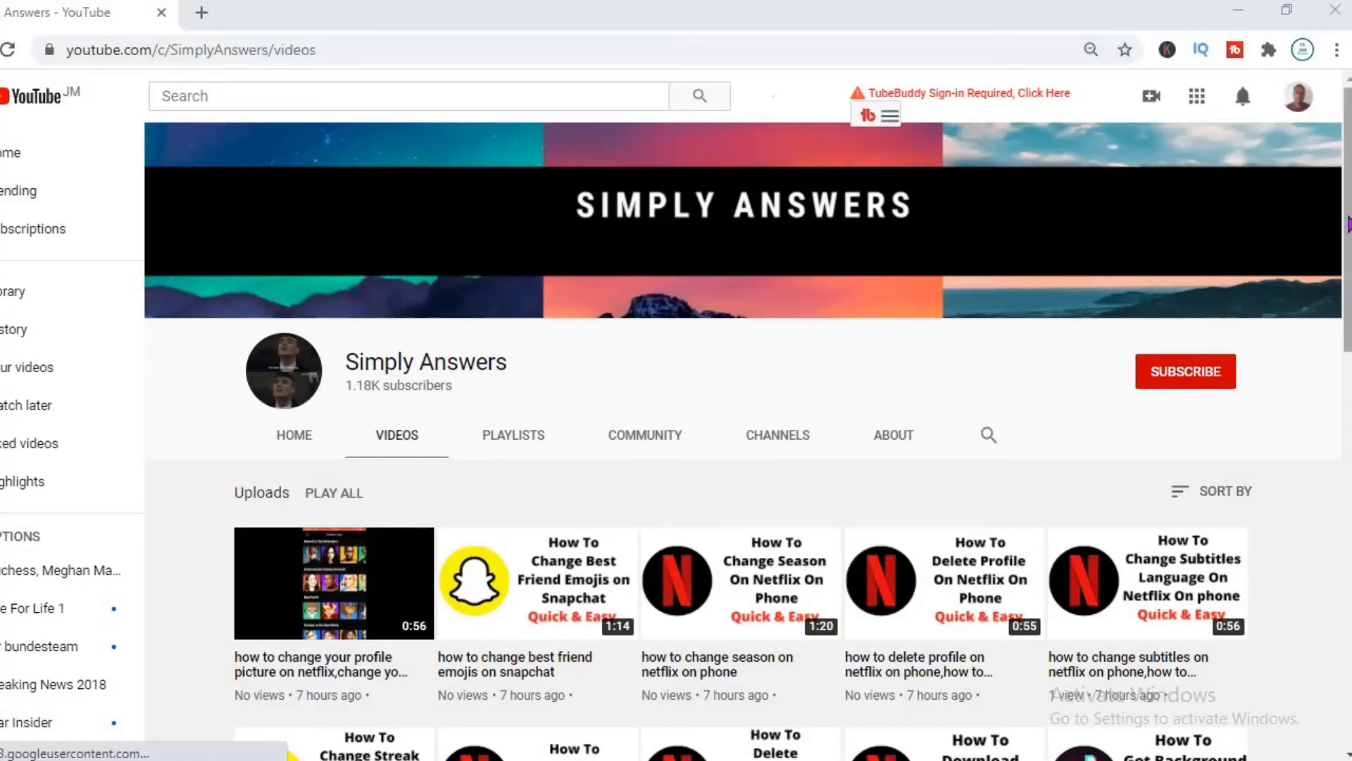
Launch TikTok and enter the upload flow showing the phone's gallery media
{"action": "scroll", "scroll_direction": "down", "scroll_amount": 3}
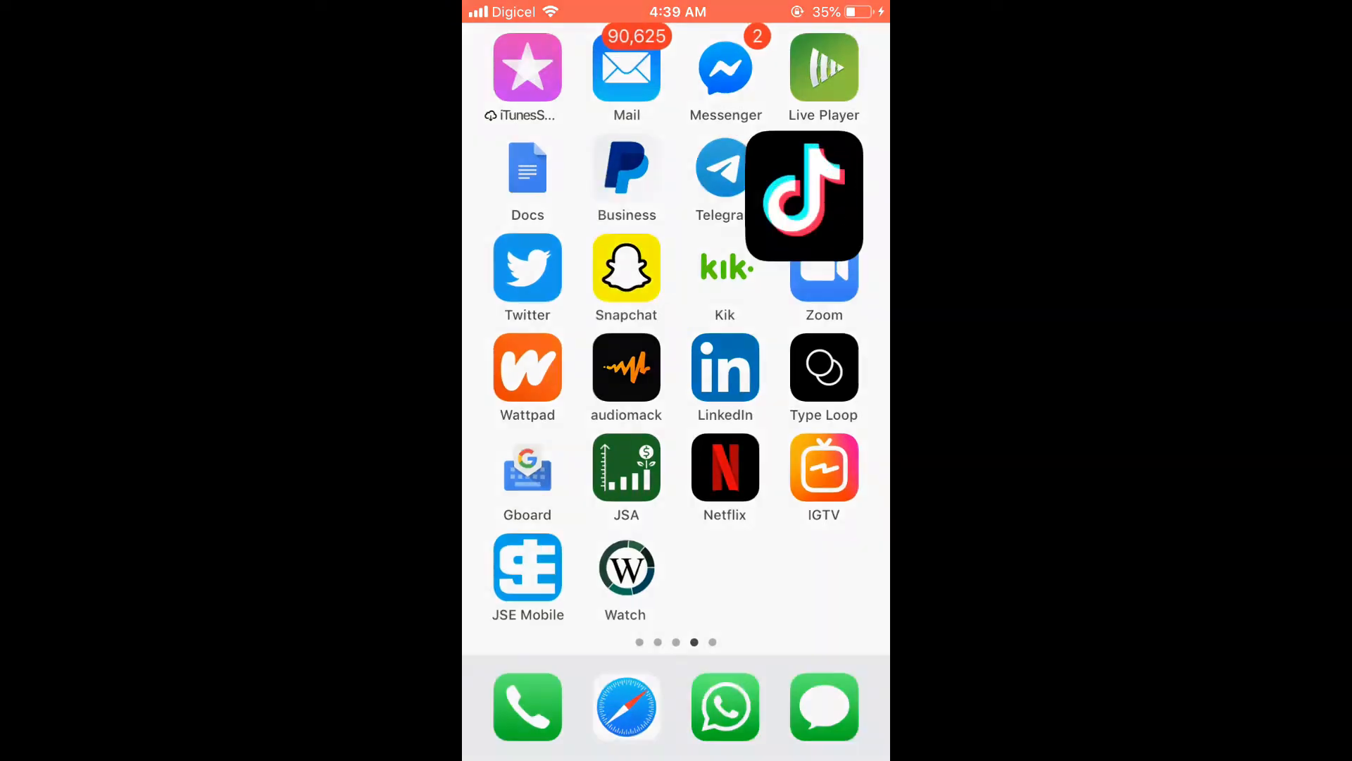
{"action": "left_click", "coordinate": [803, 195]}
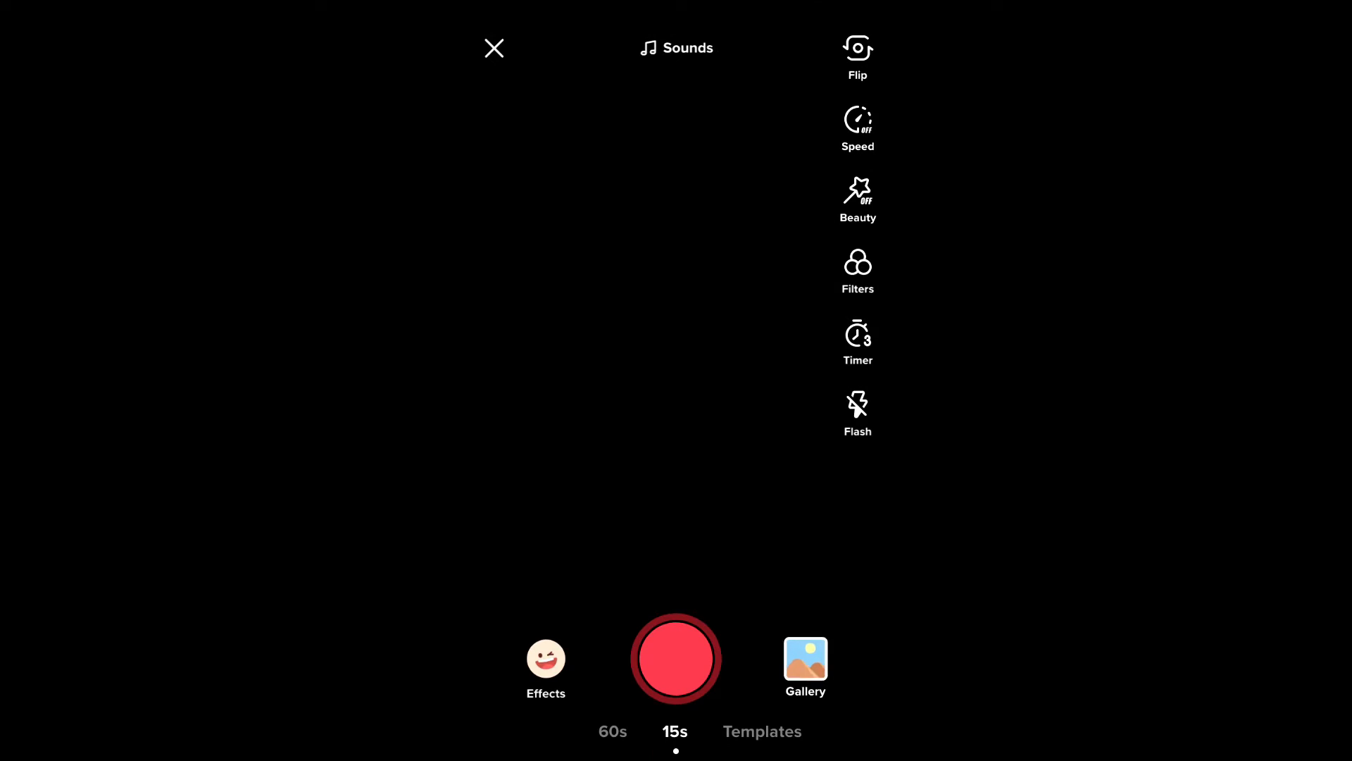
{"action": "left_click", "coordinate": [805, 660]}
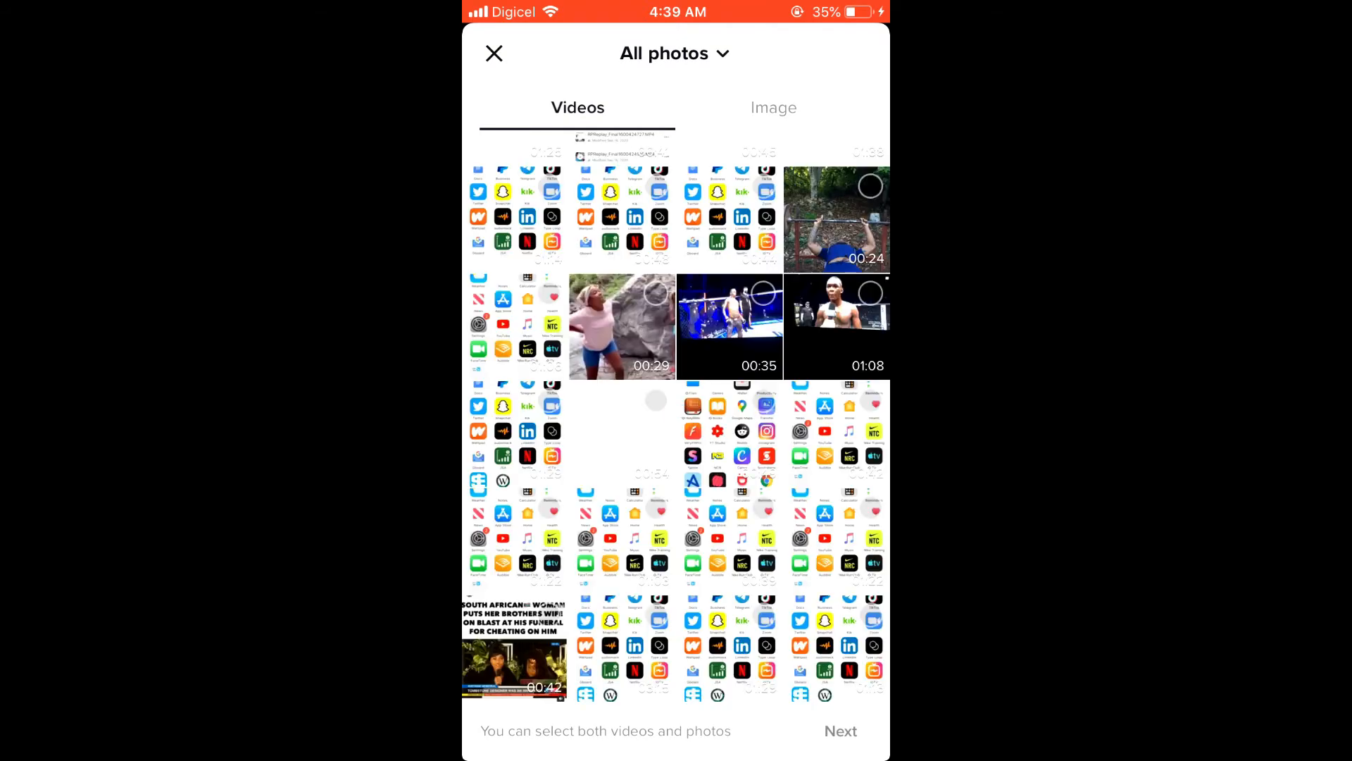
Switch to Images, select the beach photo with palm tree and pier, and continue to editing
{"action": "left_click", "coordinate": [774, 107]}
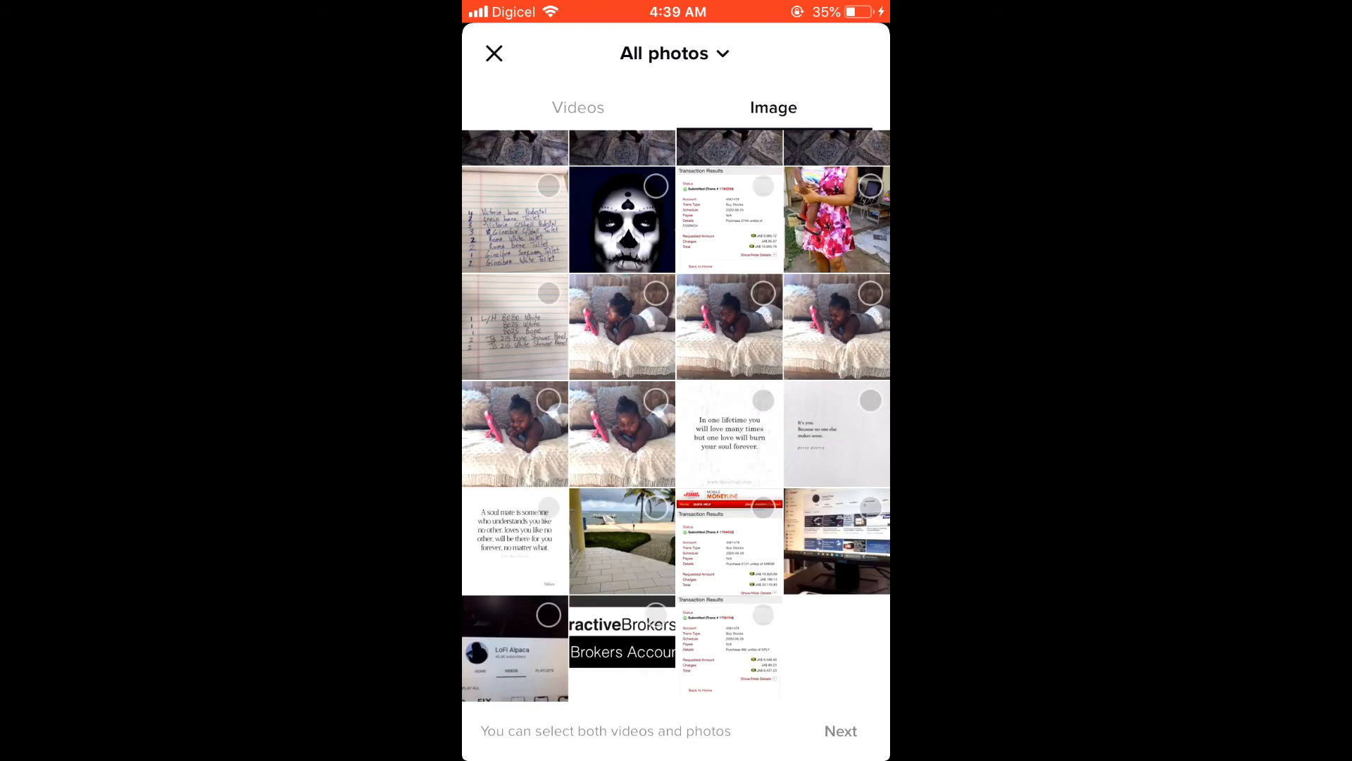
{"action": "left_click", "coordinate": [621, 541]}
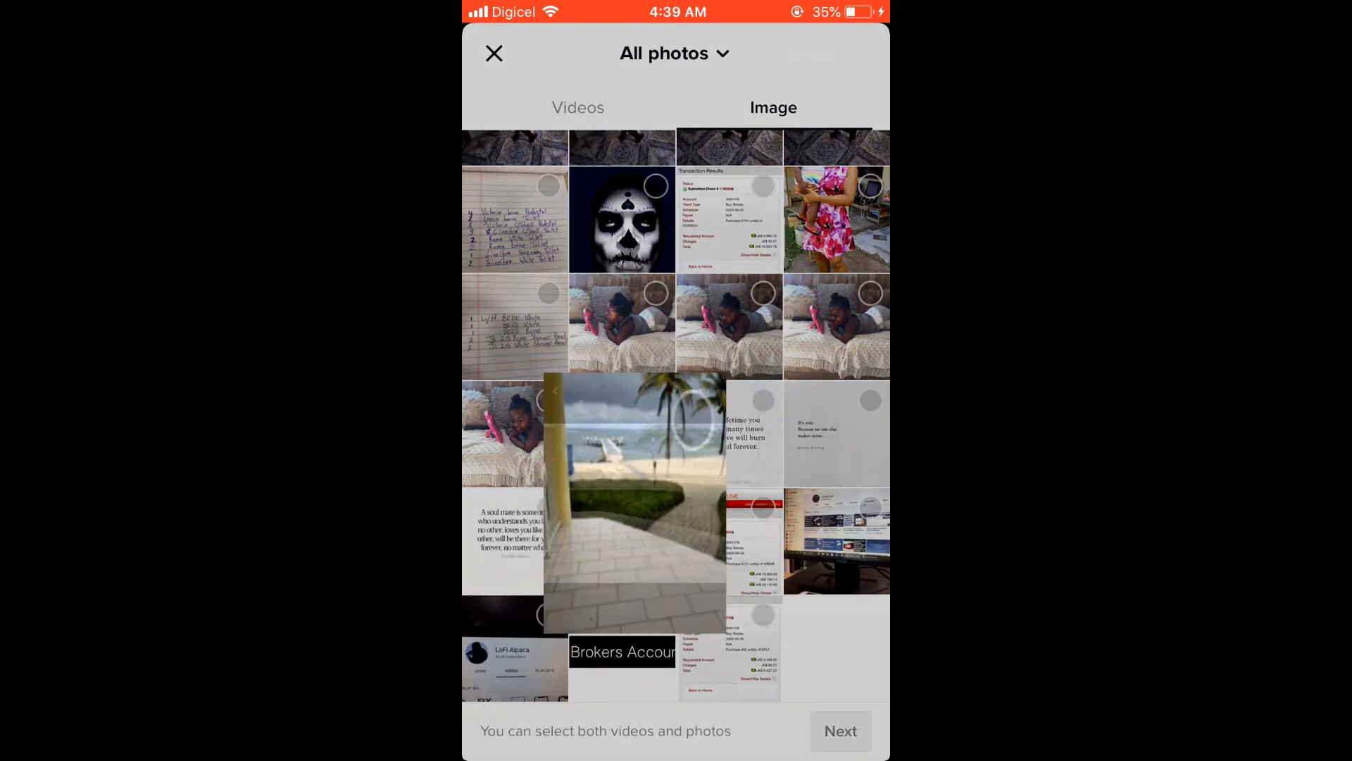
{"action": "left_click", "coordinate": [634, 500]}
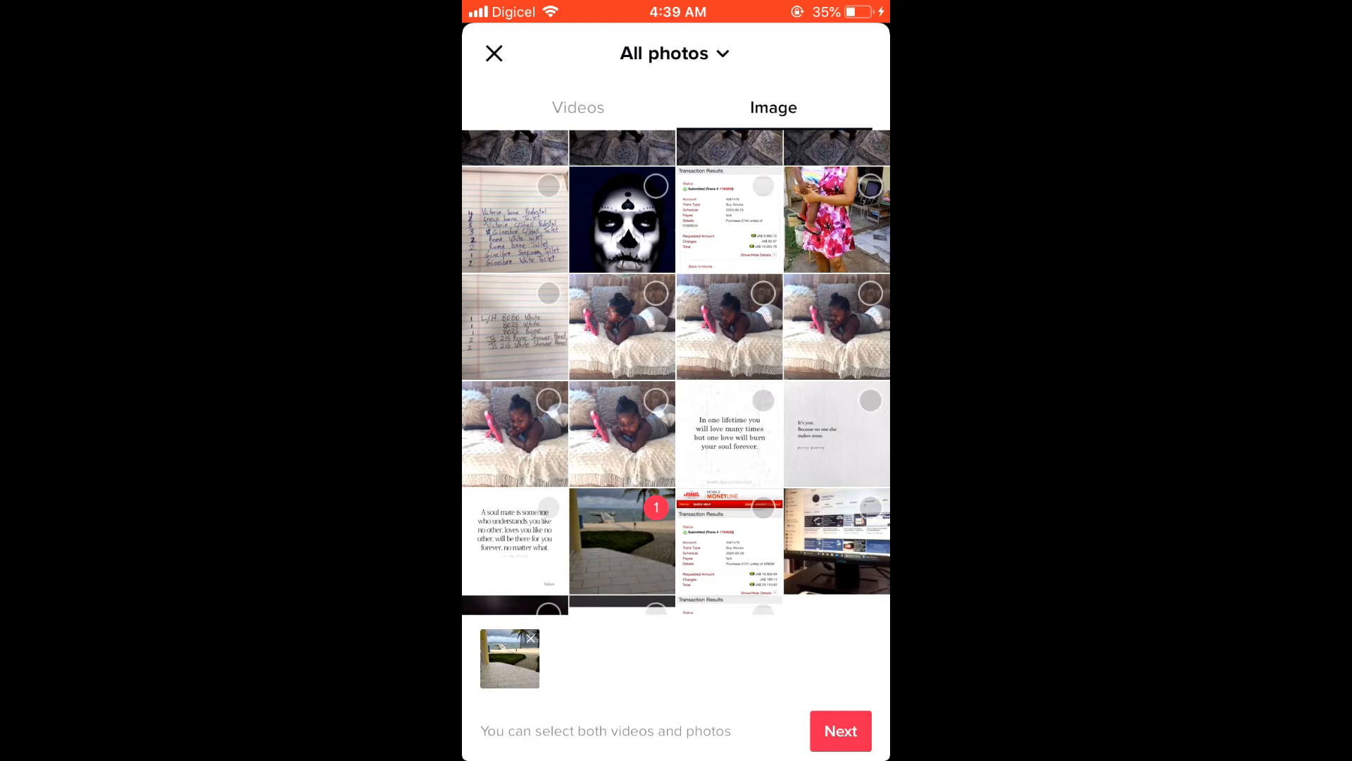
{"action": "left_click", "coordinate": [838, 731]}
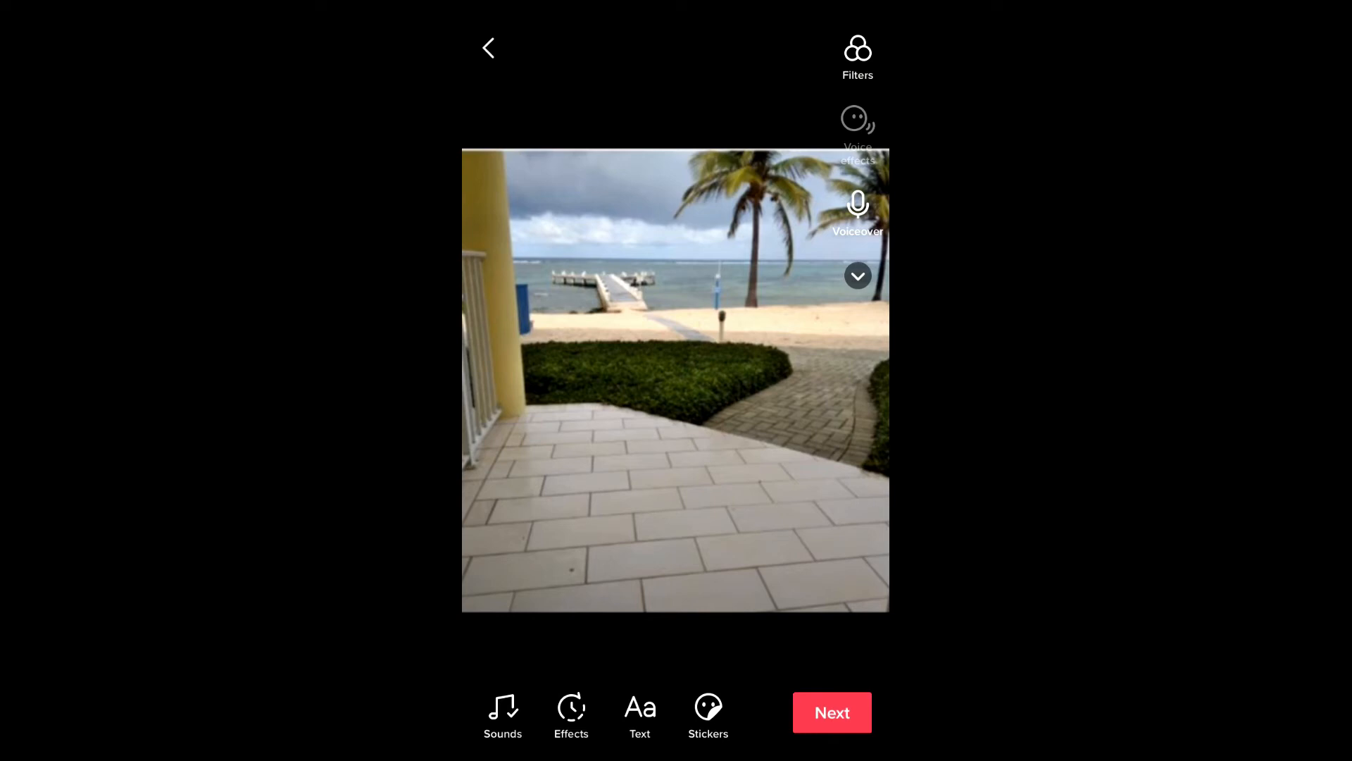
Place a text overlay reading 'Paradise' on the beach photo
{"action": "left_click", "coordinate": [639, 715]}
{"action": "type", "text": "Paradise"}
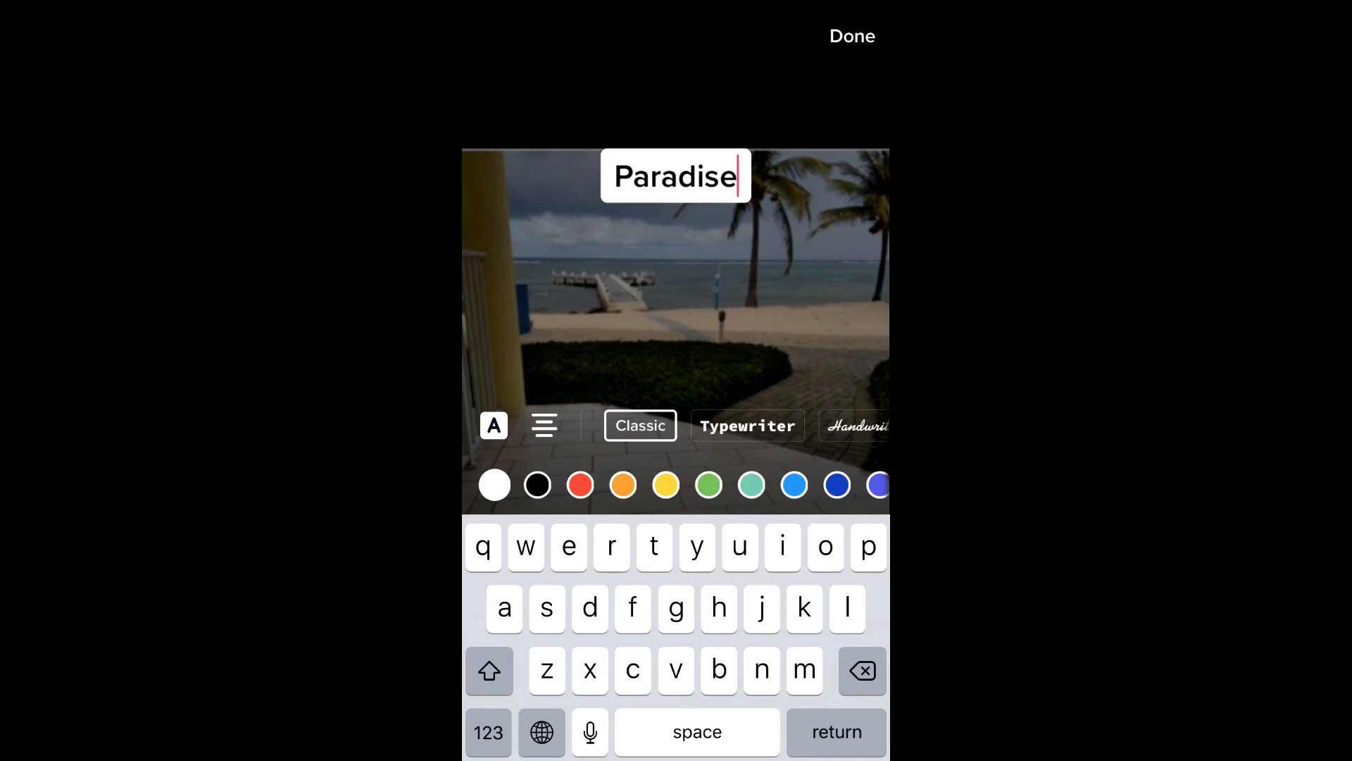
{"action": "left_click", "coordinate": [851, 37]}
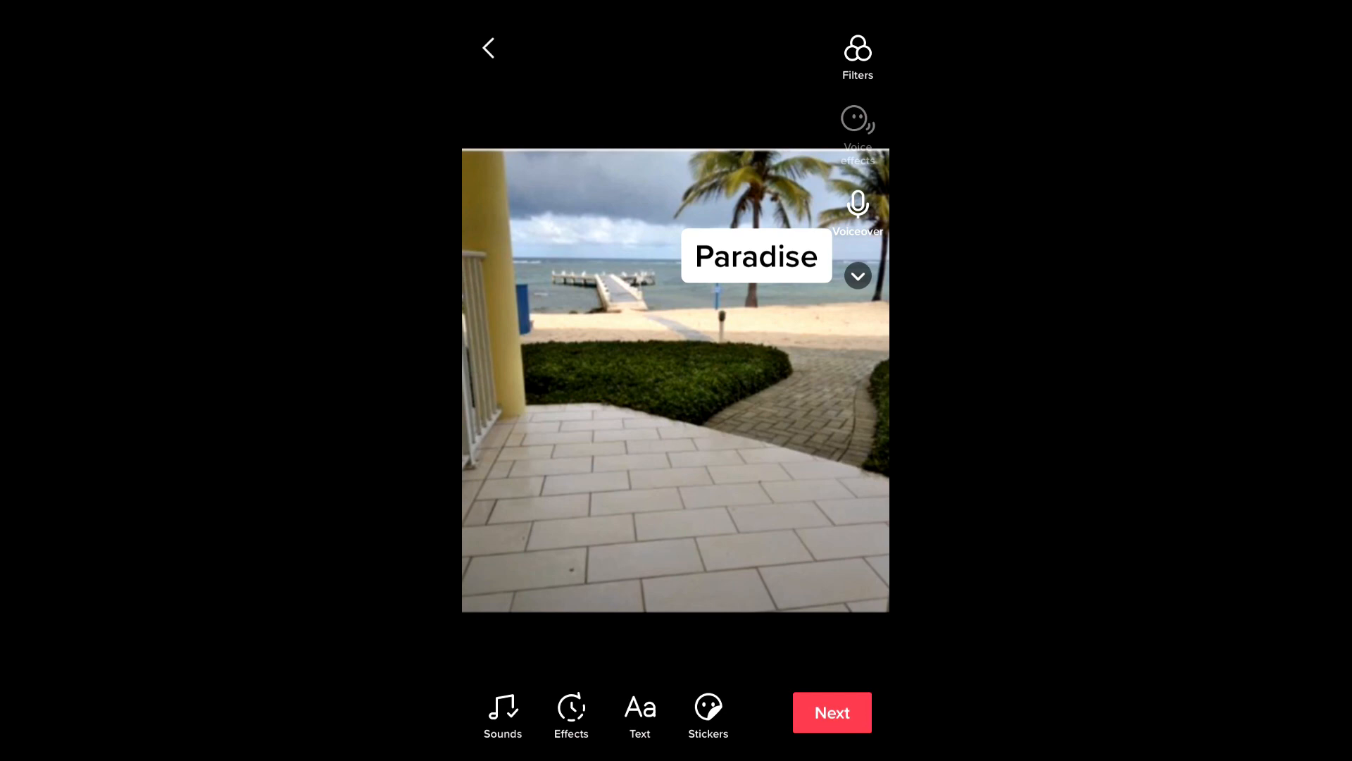
Proceed from editing to the Post screen with description and sharing options
{"action": "left_click", "coordinate": [831, 711]}
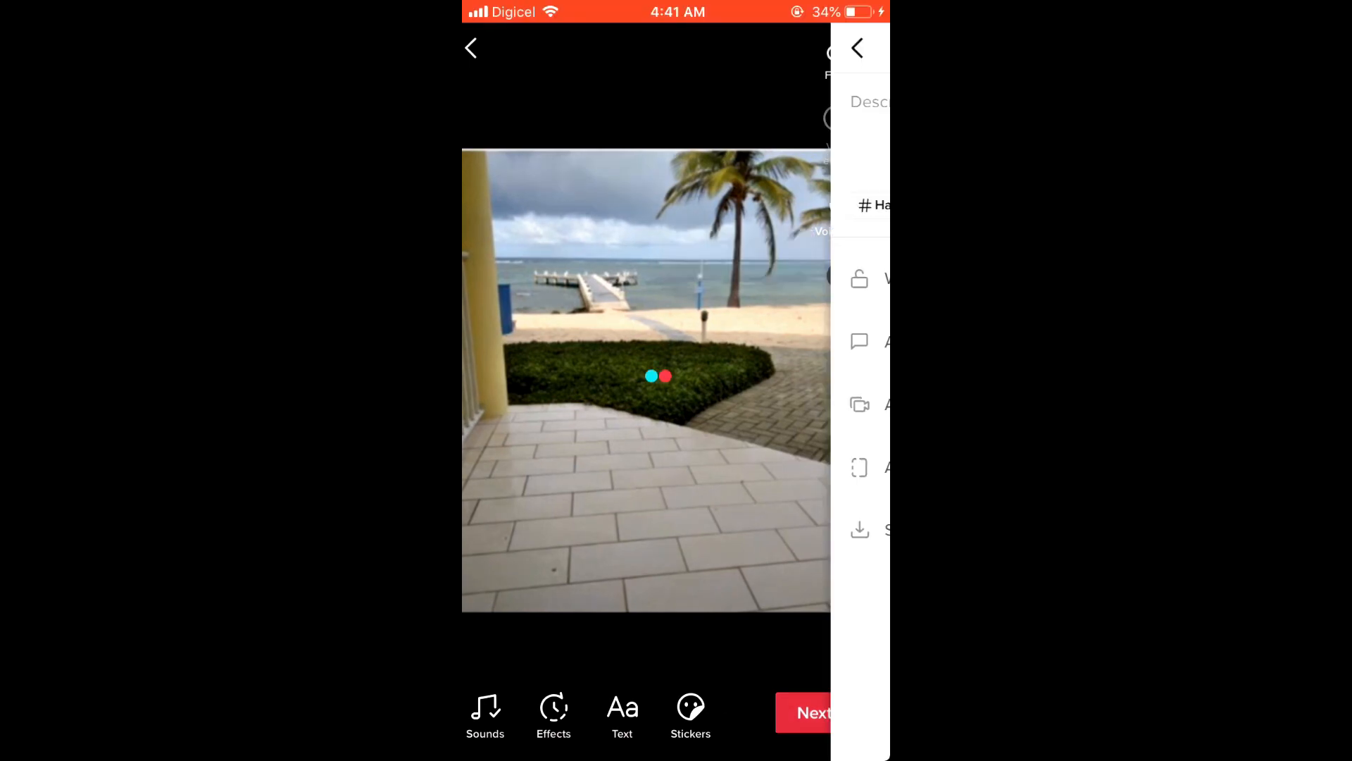
{"action": "left_click", "coordinate": [811, 713]}
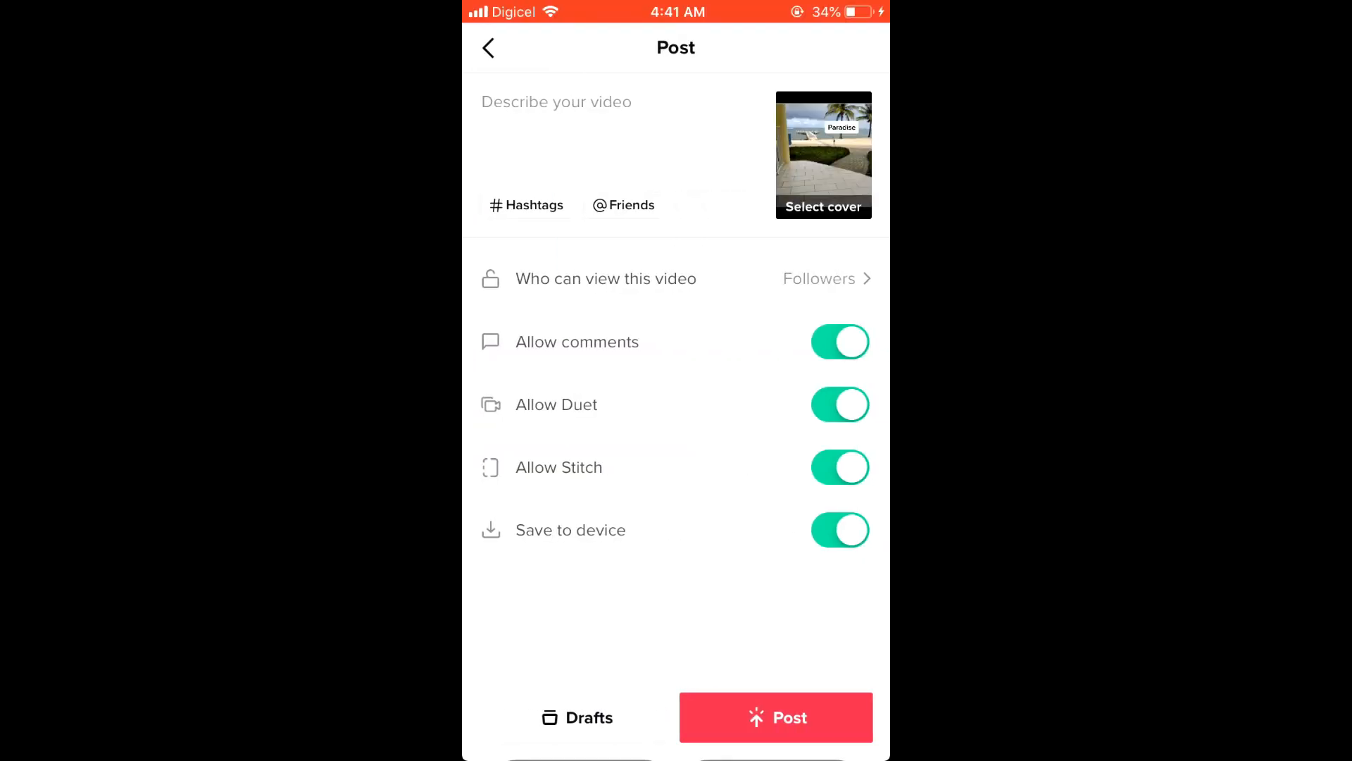